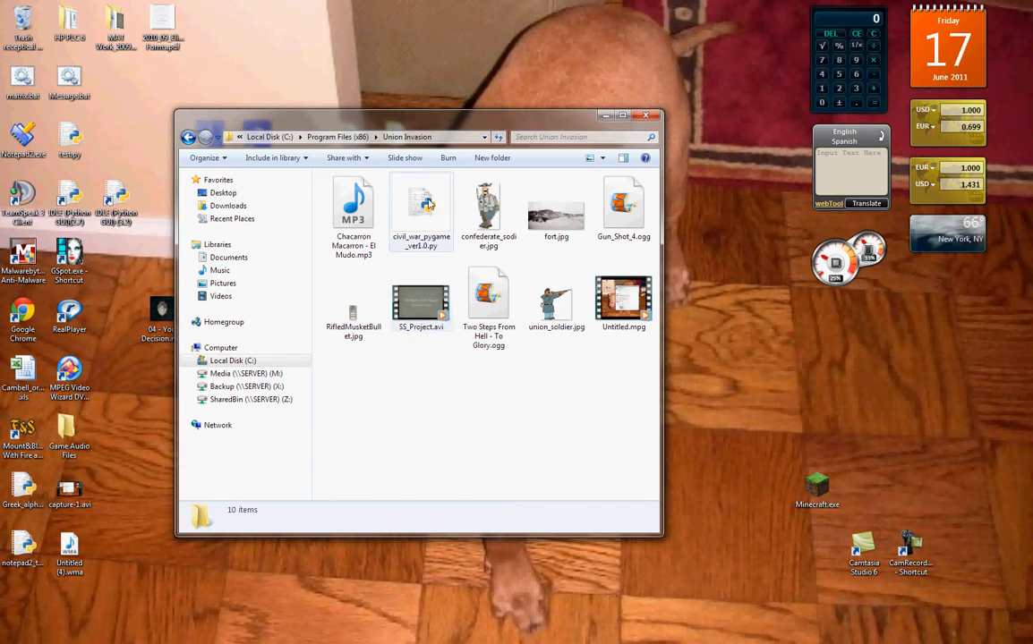
- Select civil_war_pygame_ver1.0.py in the Union Invasion folder to show its details
{"action": "left_click", "coordinate": [421, 211]}
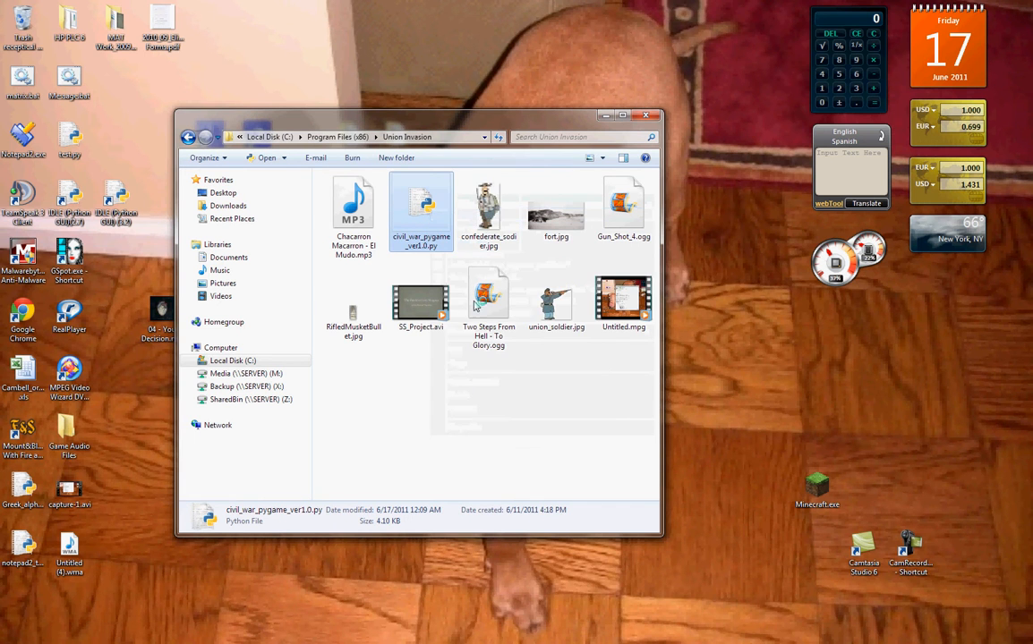
{"action": "double_click", "coordinate": [421, 211]}
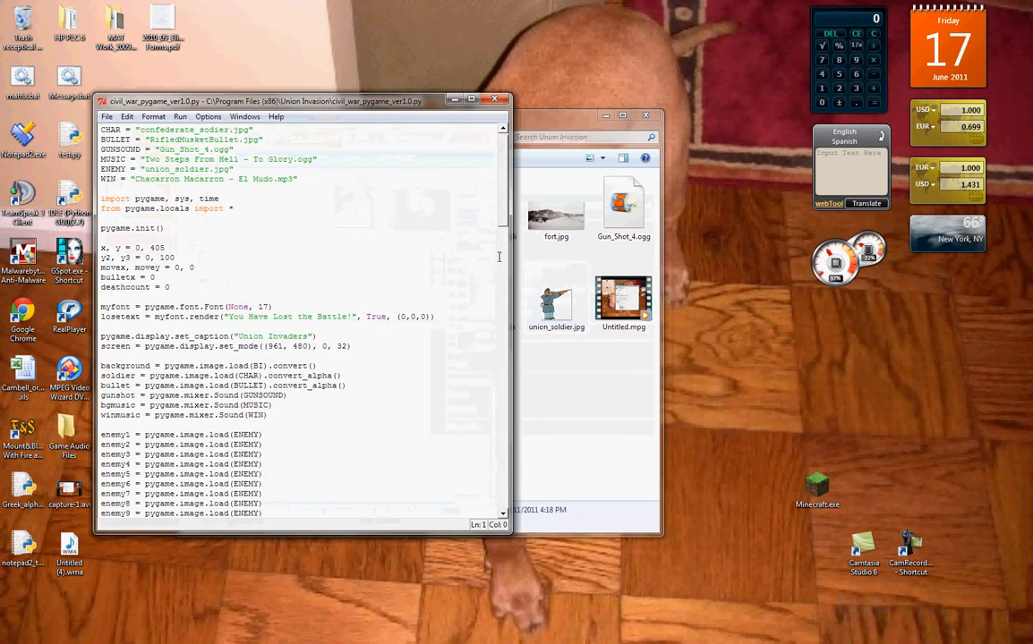
{"action": "scroll", "scroll_direction": "down", "scroll_amount": 3}
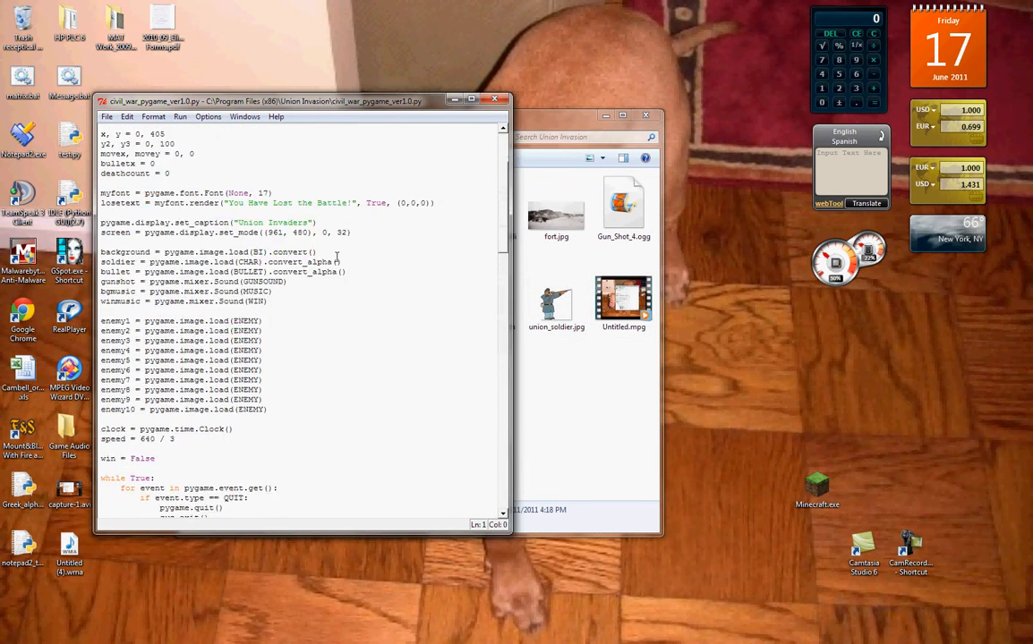
{"action": "scroll", "scroll_direction": "down", "scroll_amount": 3}
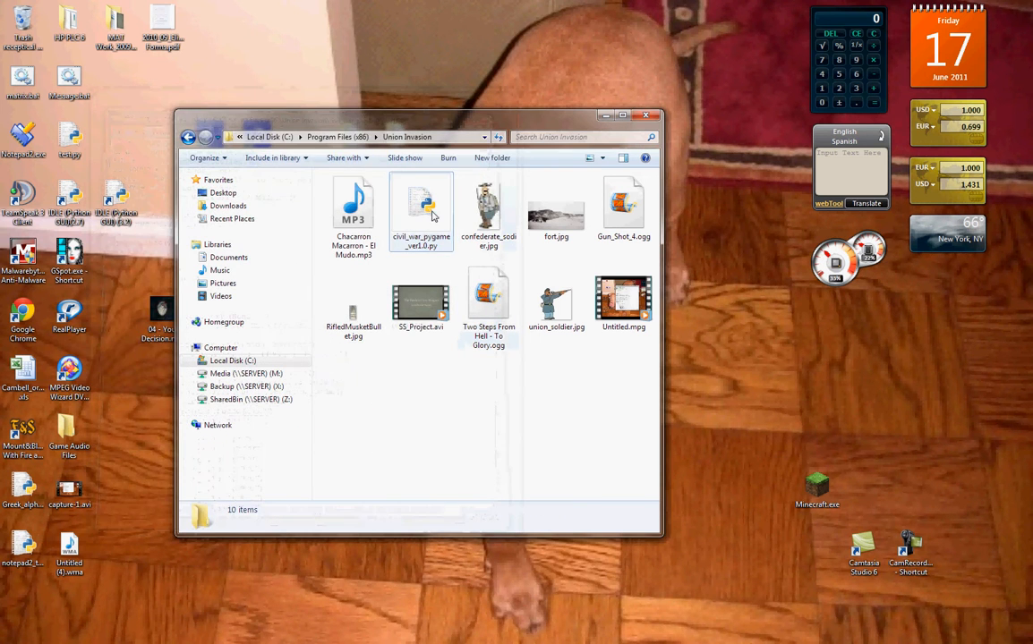
- Launch civil_war_pygame_ver1.0.py to show the Union Invaders beach battlefield, then quit the game
{"action": "double_click", "coordinate": [420, 211]}
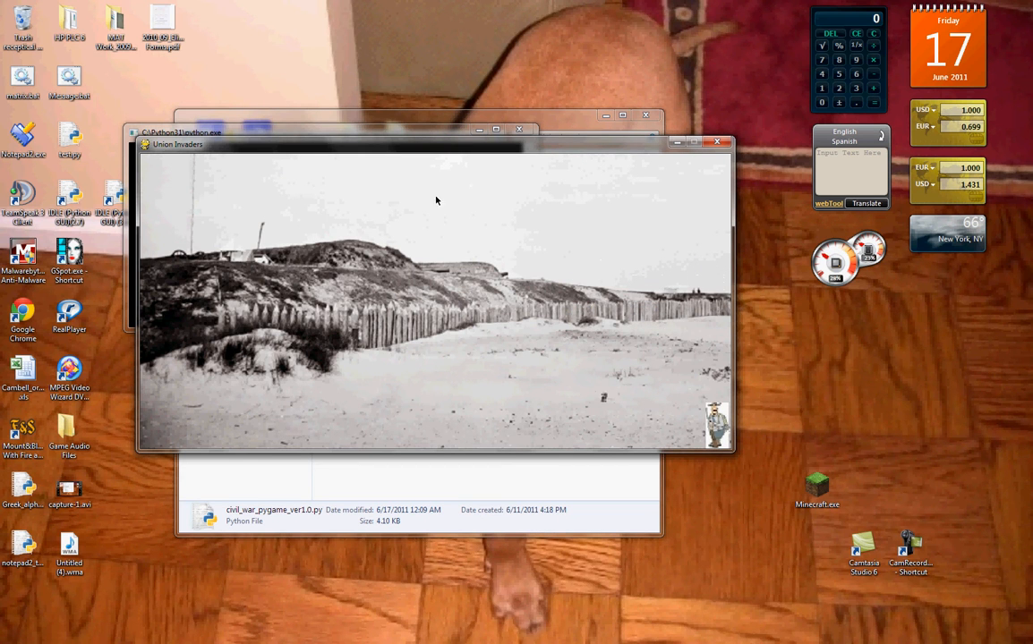
{"action": "left_click", "coordinate": [720, 142]}
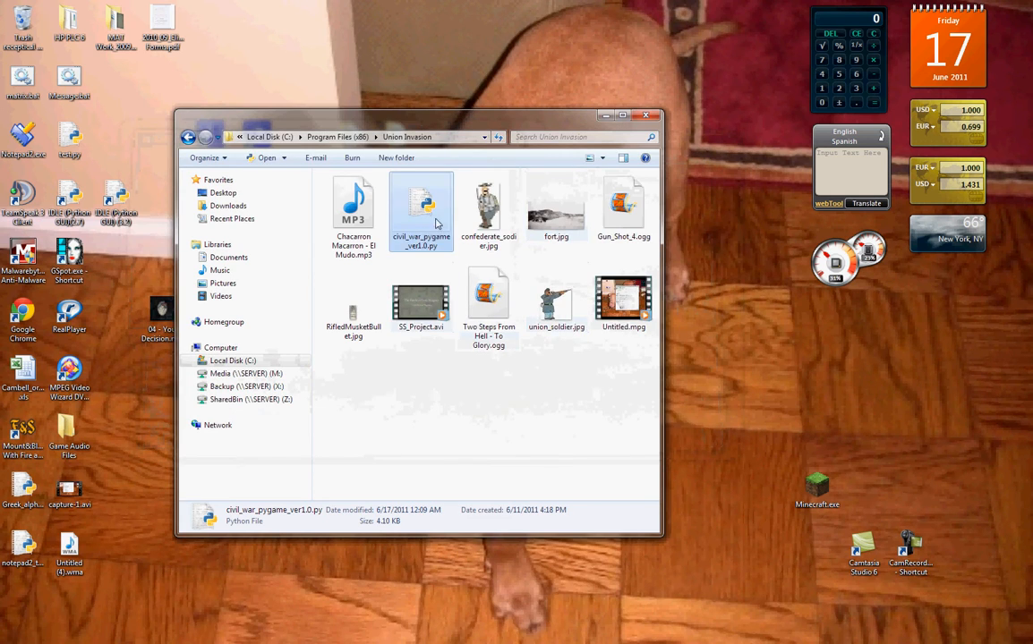
- Reopen civil_war_pygame_ver1.0.py in IDLE and scroll down through its game-loop code
{"action": "double_click", "coordinate": [421, 206]}
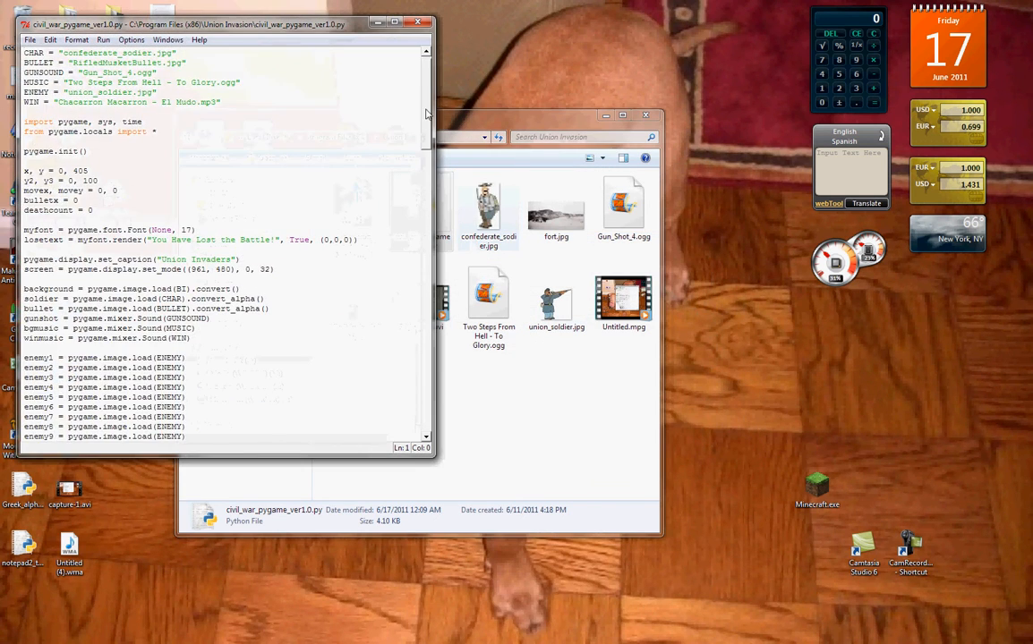
{"action": "scroll", "scroll_direction": "down", "scroll_amount": 3}
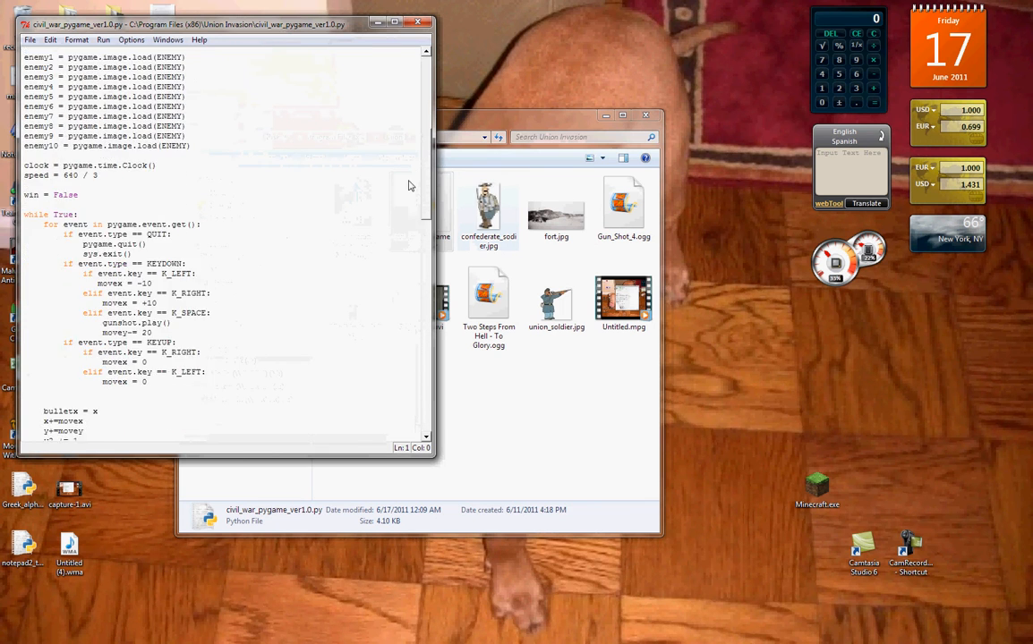
{"action": "scroll", "scroll_direction": "down", "scroll_amount": 3}
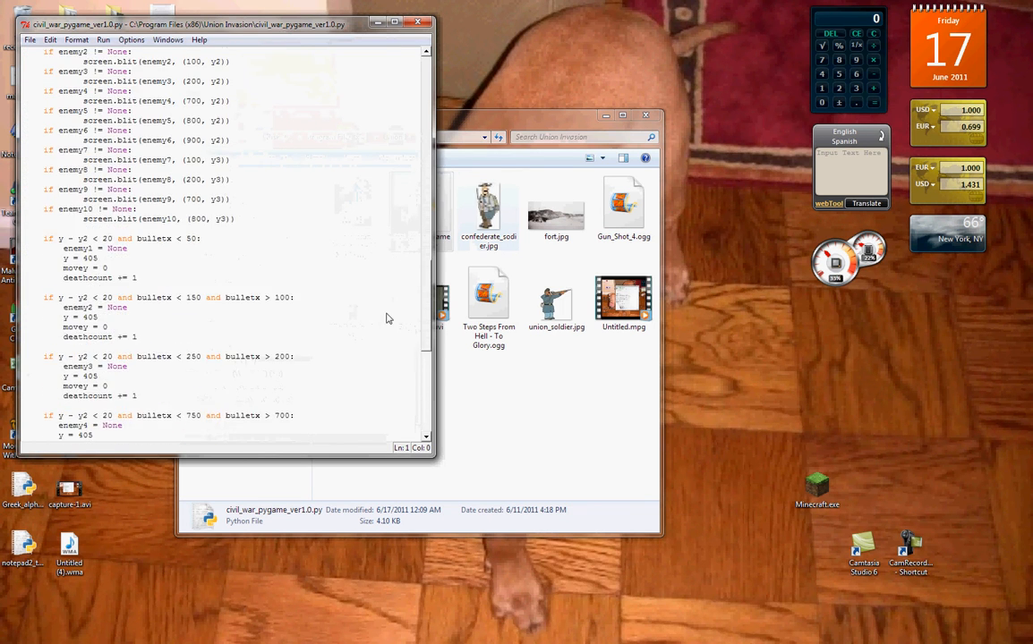
{"action": "scroll", "scroll_direction": "down", "scroll_amount": 3}
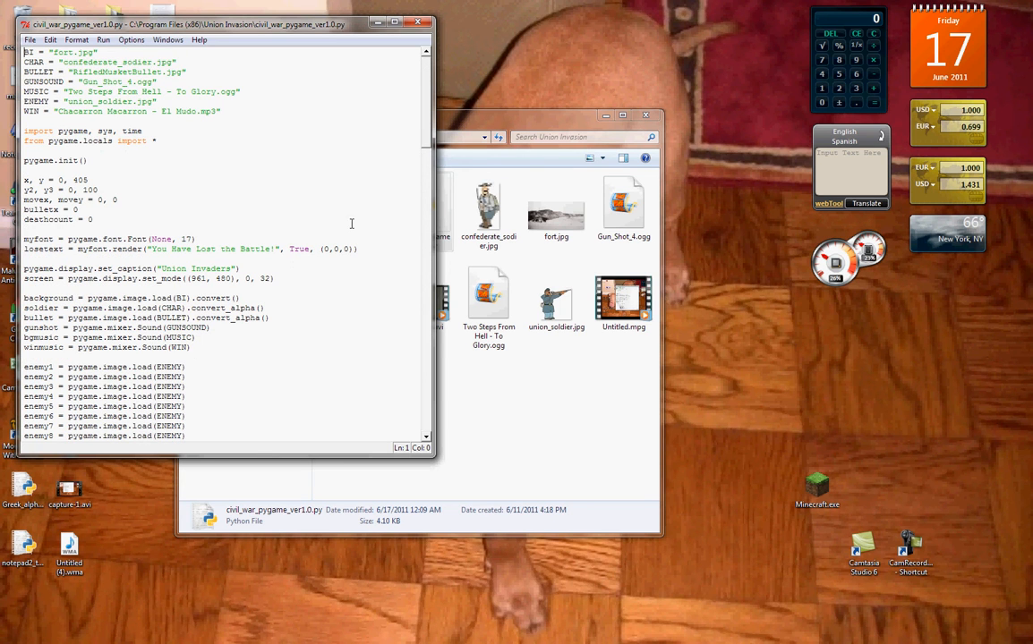
{"action": "mouse_move", "coordinate": [351, 229]}
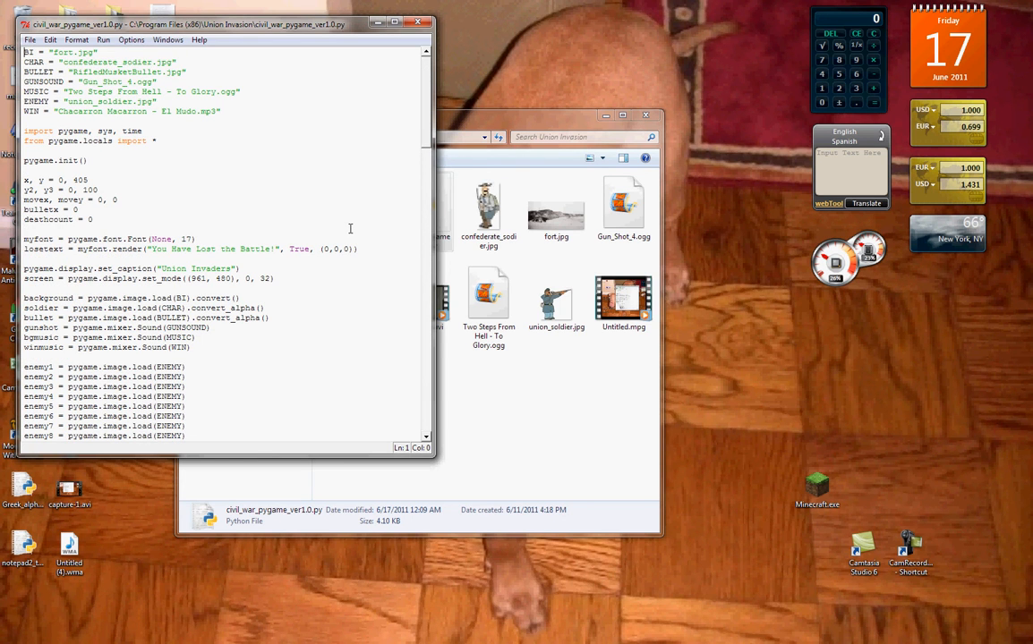